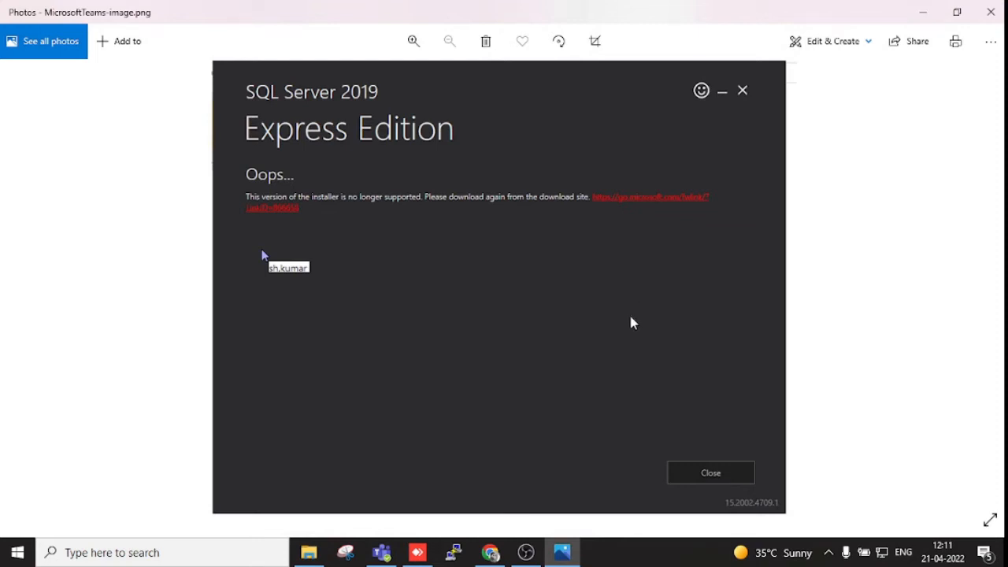
pyautogui.moveTo(329, 167)
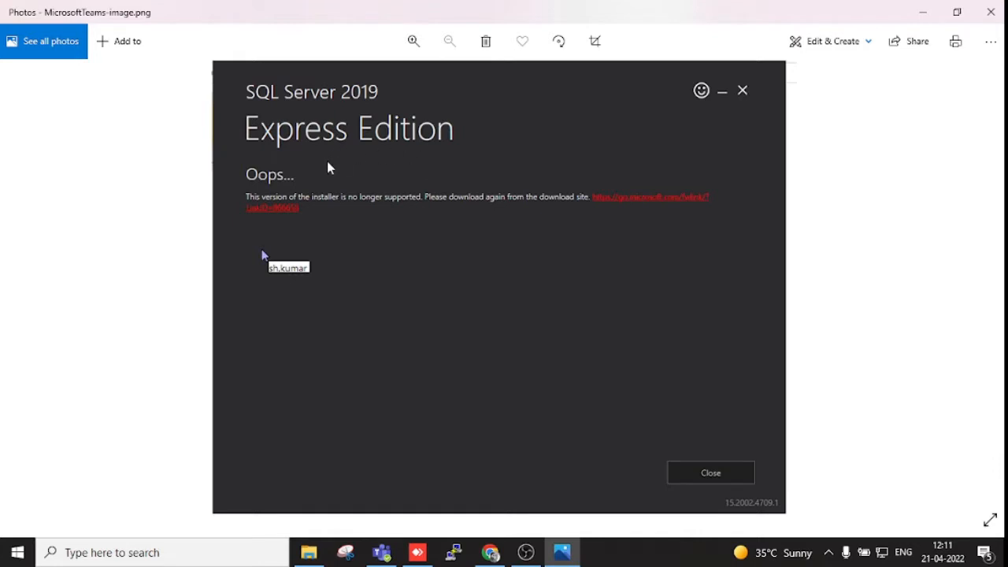
pyautogui.moveTo(282, 100)
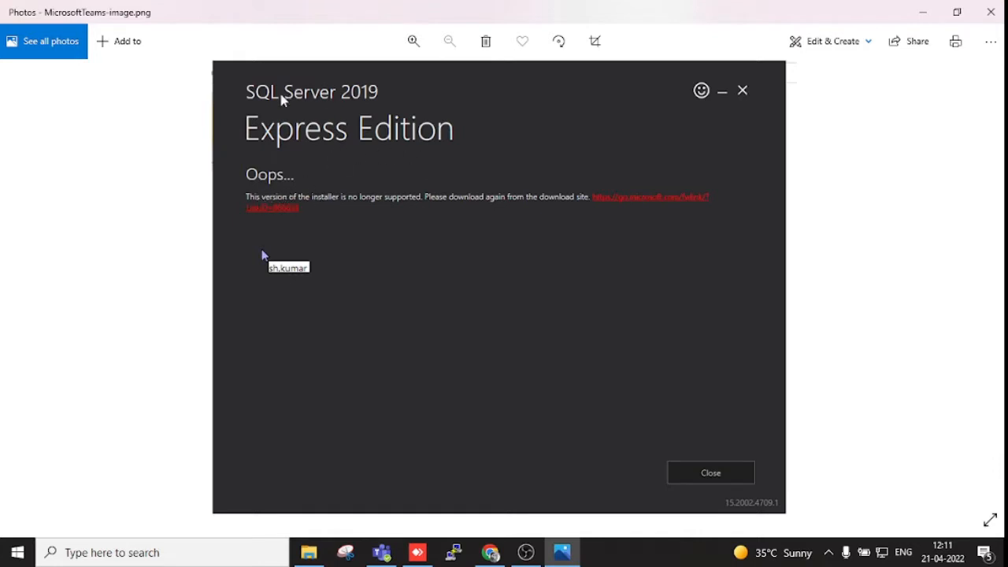
pyautogui.moveTo(356, 151)
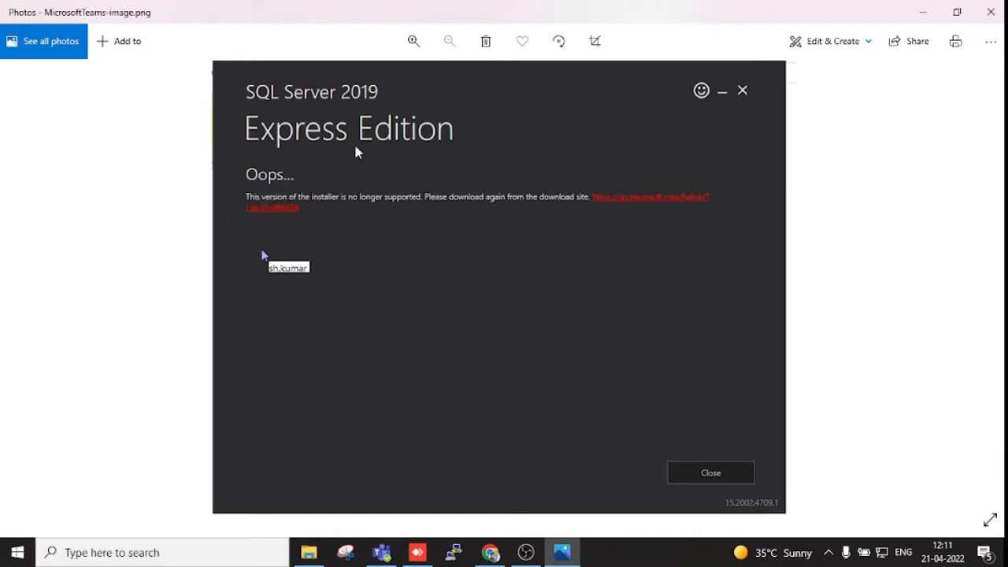
pyautogui.moveTo(422, 224)
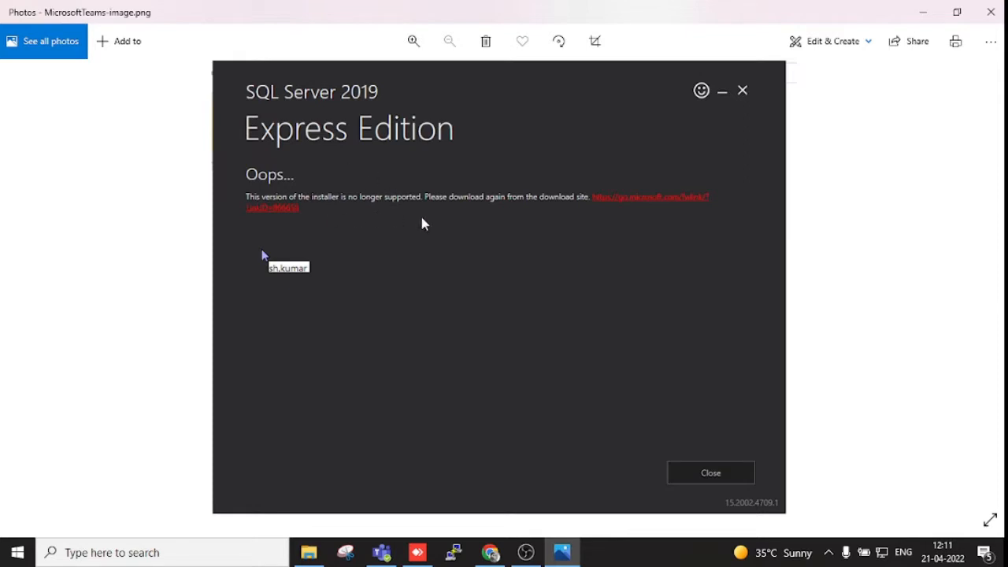
pyautogui.moveTo(330, 219)
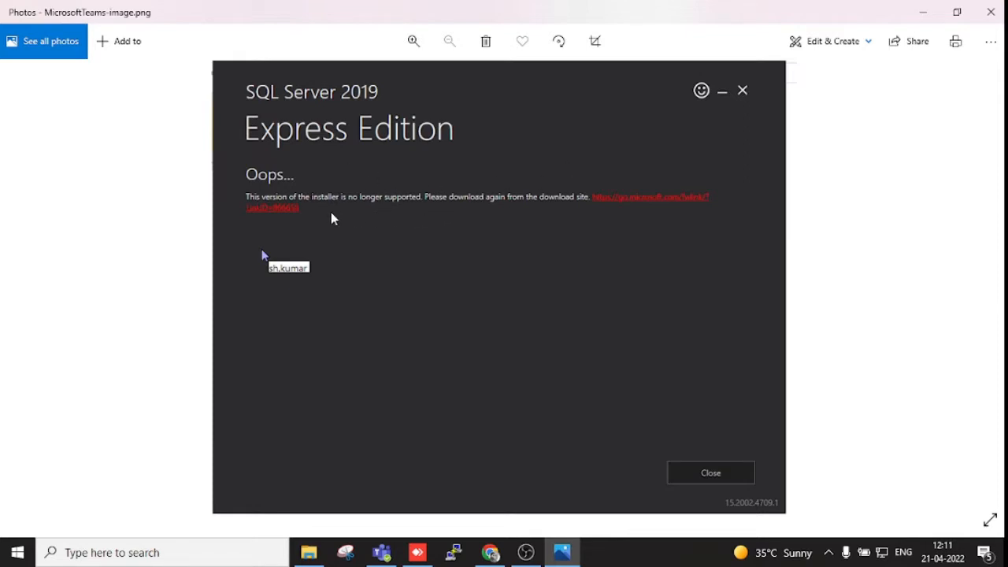
pyautogui.moveTo(299, 203)
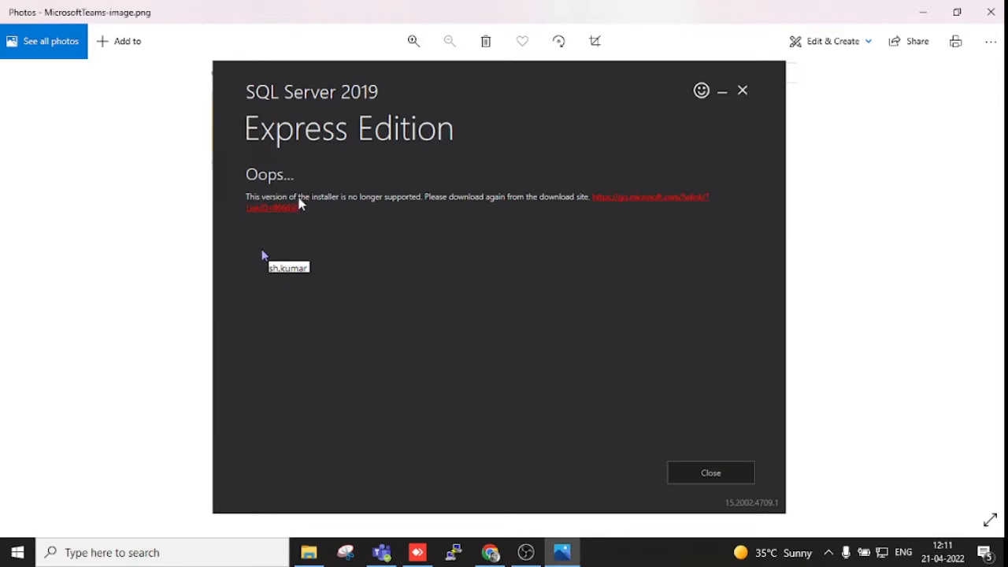
pyautogui.moveTo(406, 212)
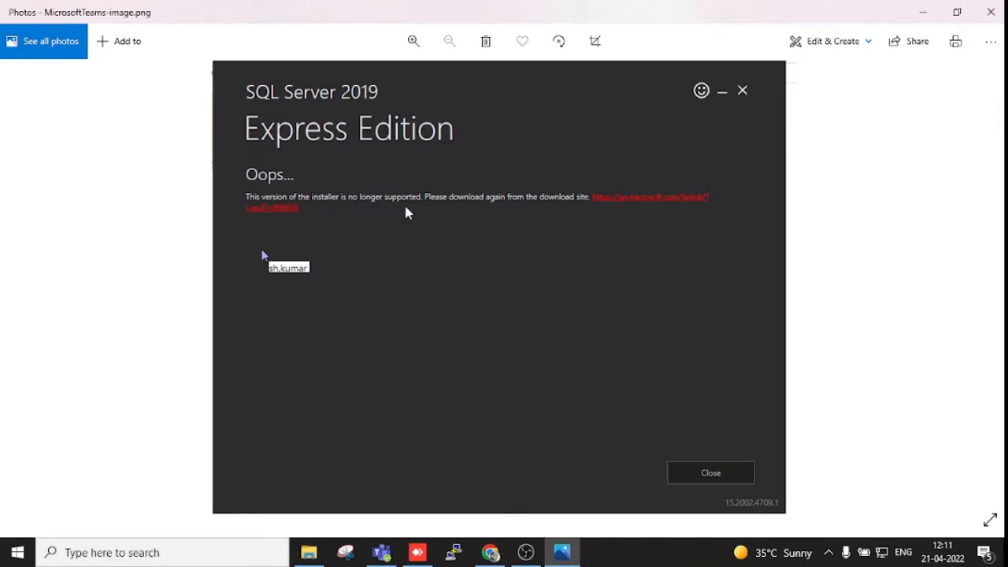
pyautogui.moveTo(563, 208)
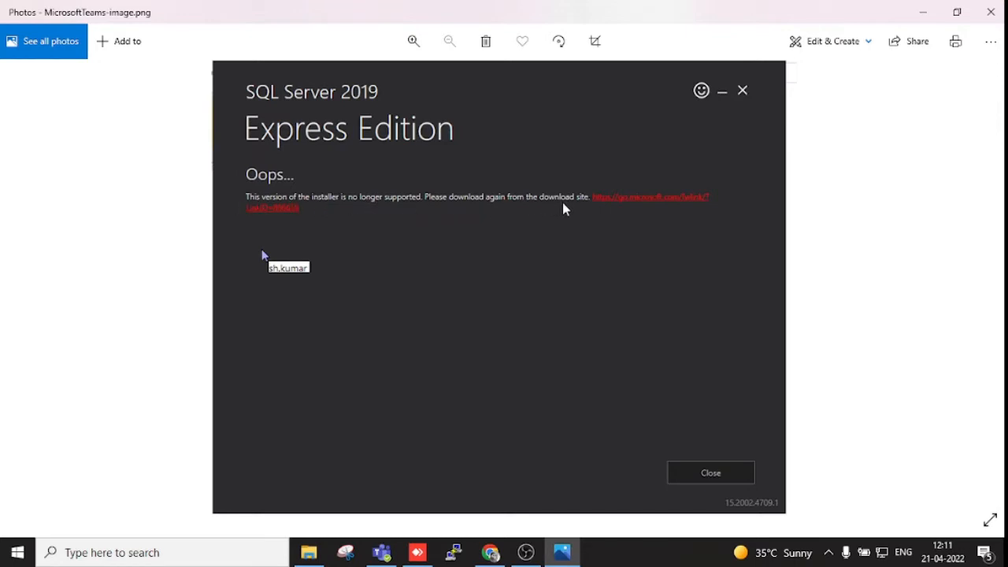
pyautogui.moveTo(636, 214)
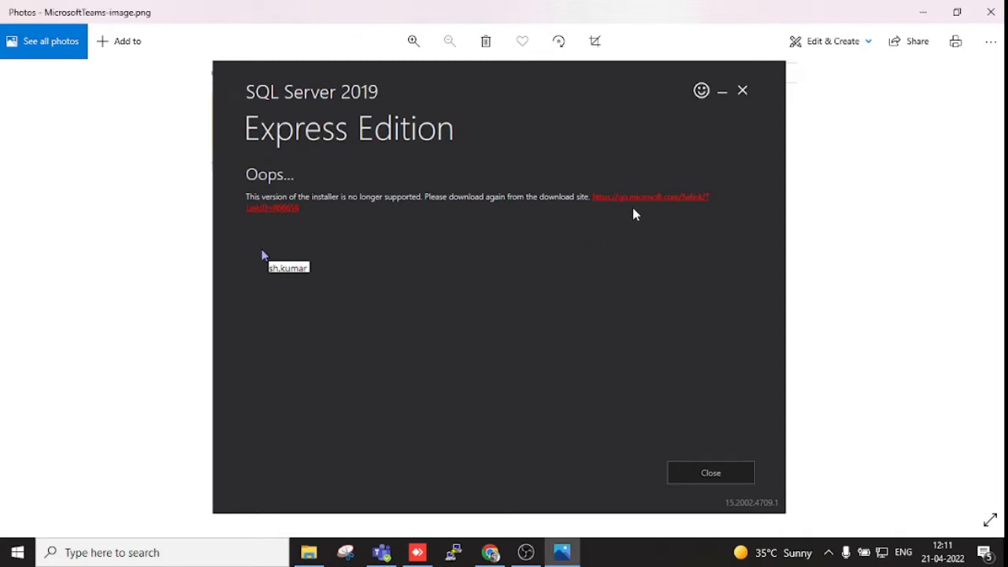
pyautogui.moveTo(490, 262)
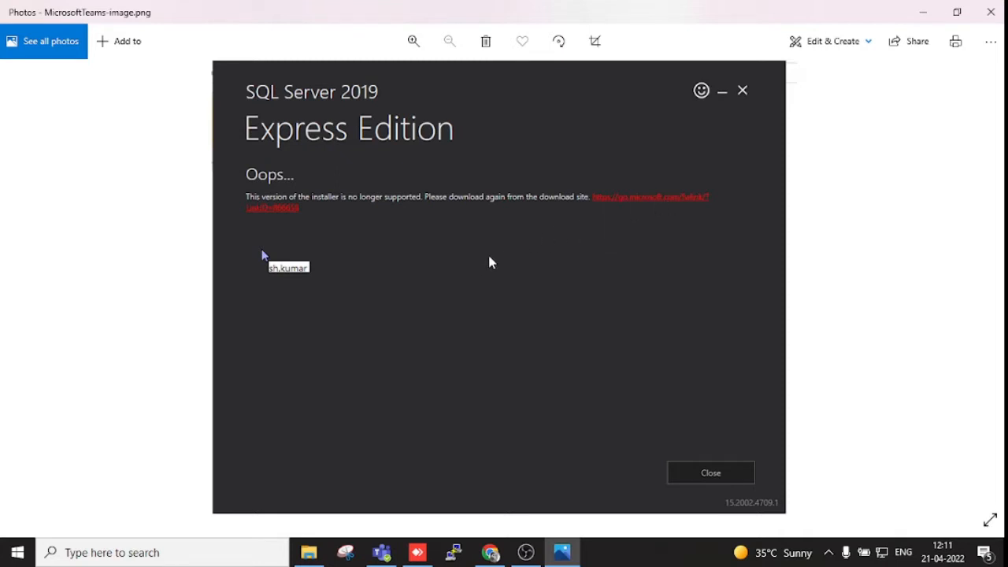
pyautogui.moveTo(482, 419)
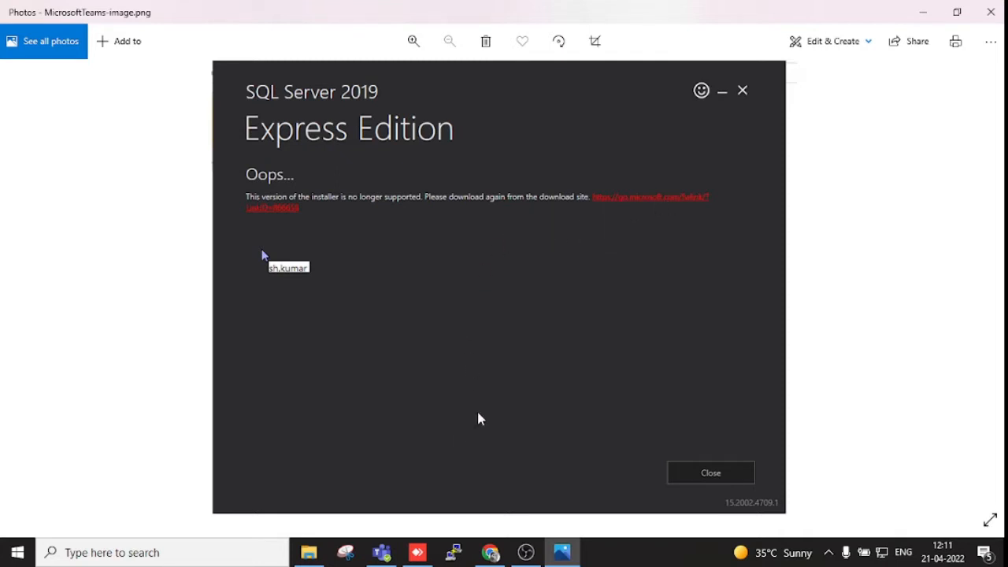
# Step: Browse Google results for 'sql server express 2019 download', returning to Microsoft's official result
pyautogui.click(489, 551)
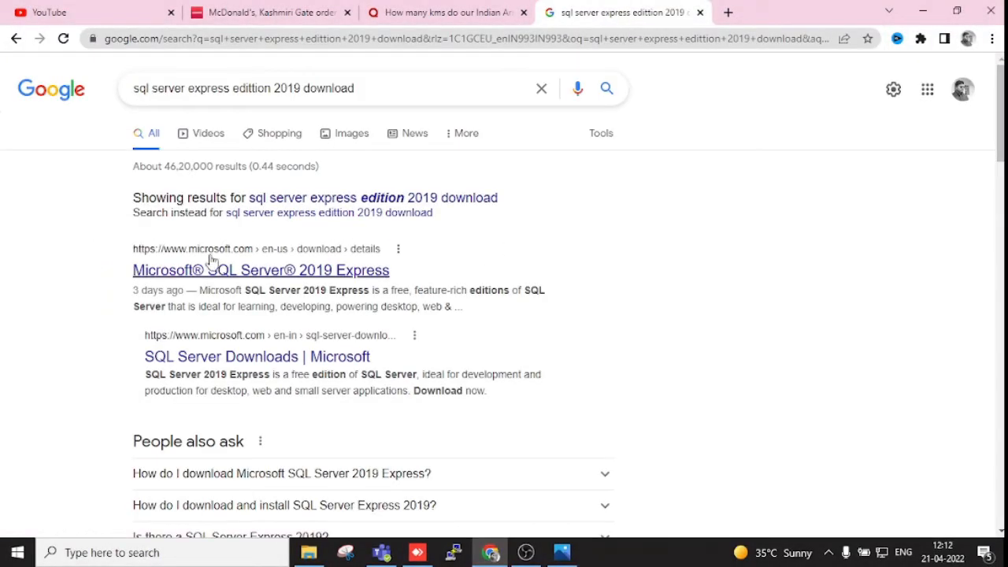
pyautogui.moveTo(368, 296)
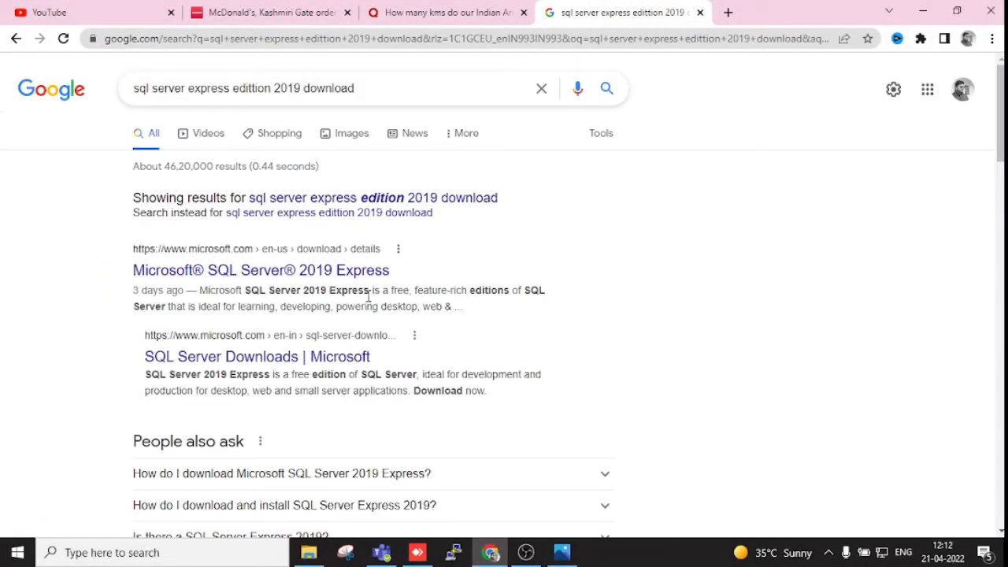
pyautogui.scroll(-3)
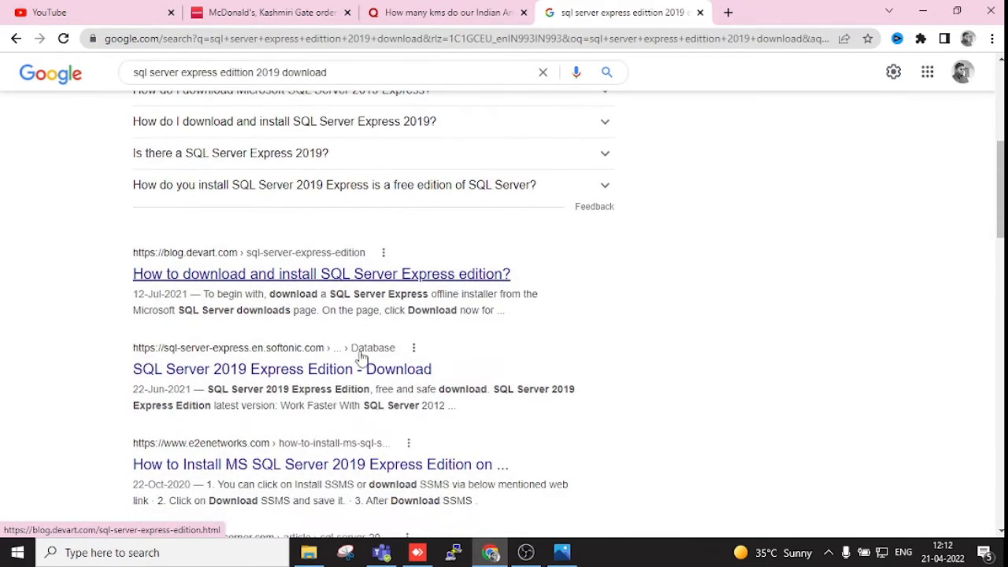
pyautogui.scroll(3)
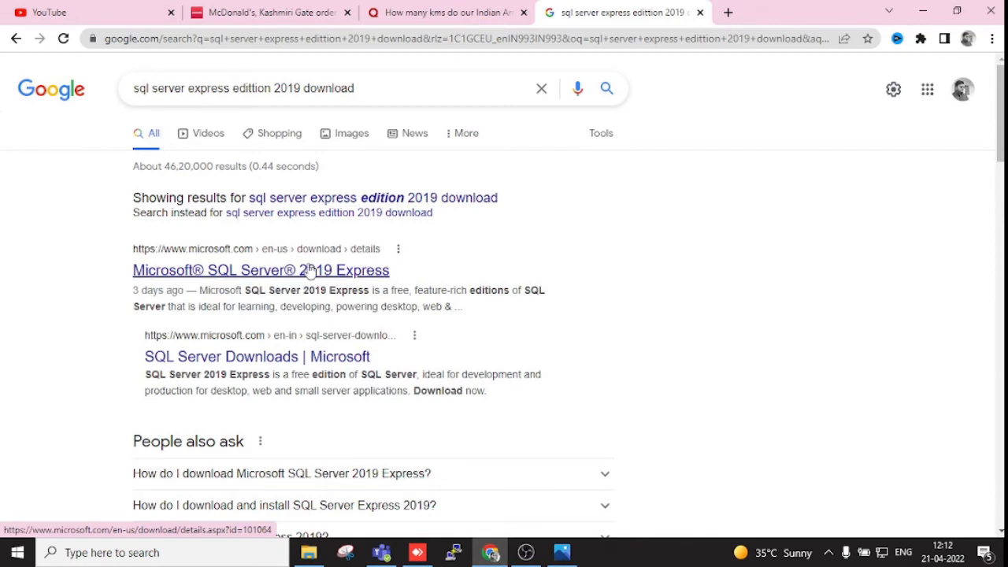
# Step: Start the SQL Server 2019 Express download from Microsoft Download Center's red Download button
pyautogui.click(260, 270)
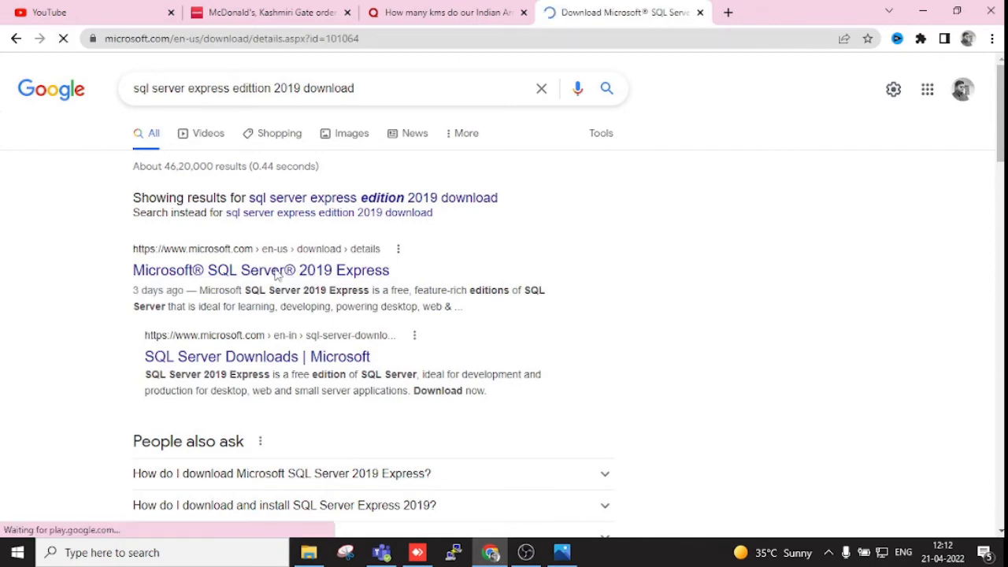
pyautogui.click(261, 271)
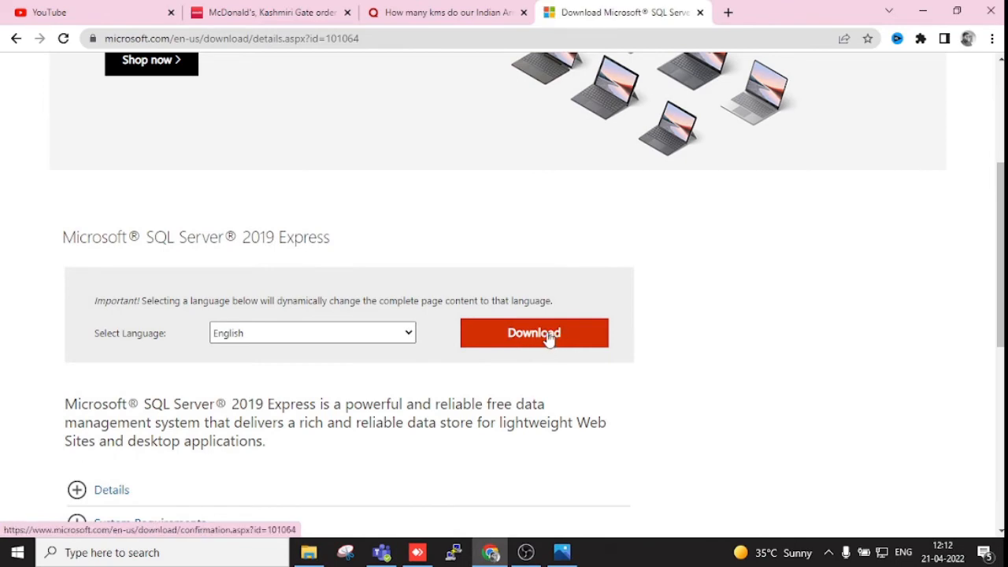
pyautogui.click(534, 332)
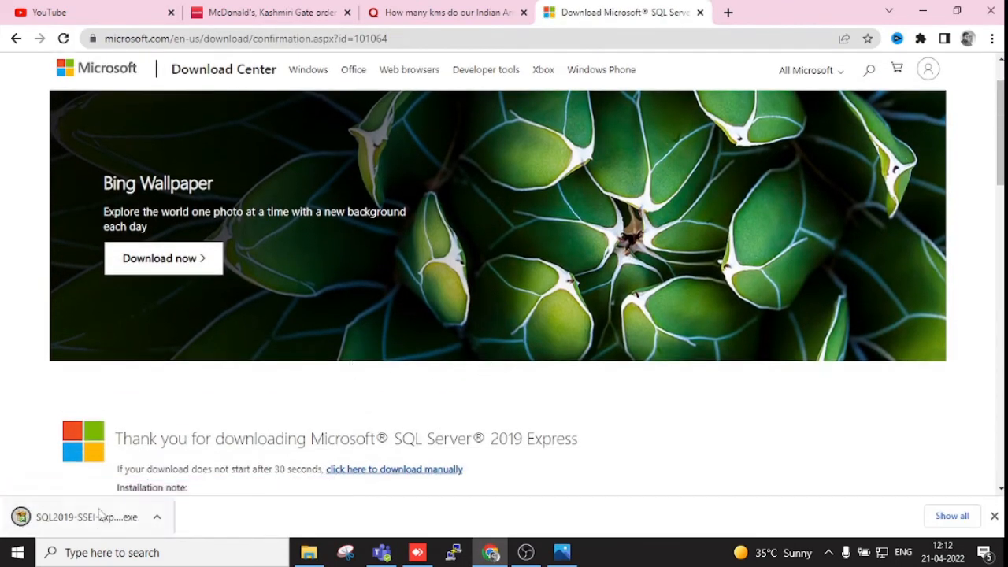
# Step: Run SQL2019-SSEI-Expr.exe from Chrome's download bar to reach the installation-type choice
pyautogui.click(86, 517)
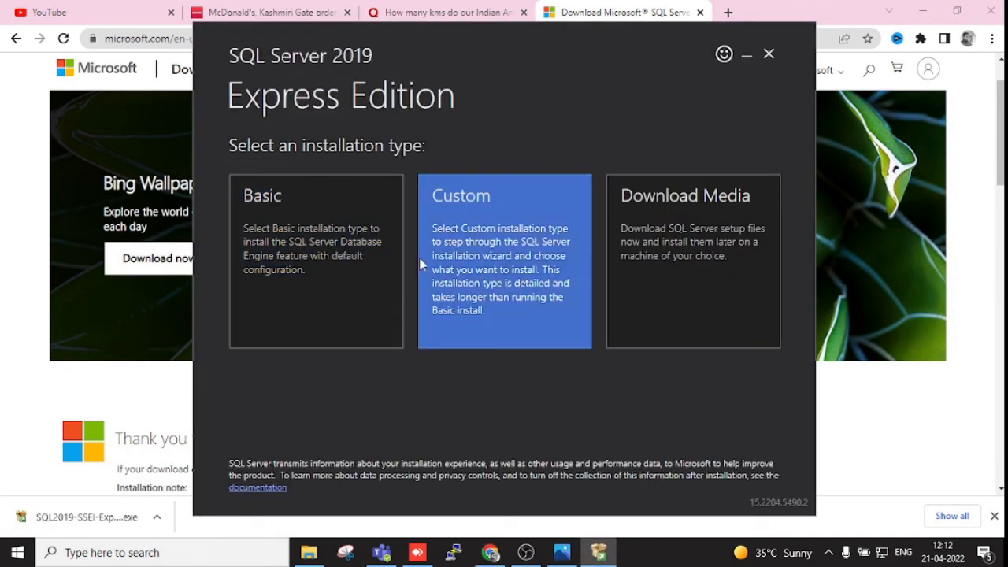
pyautogui.moveTo(378, 386)
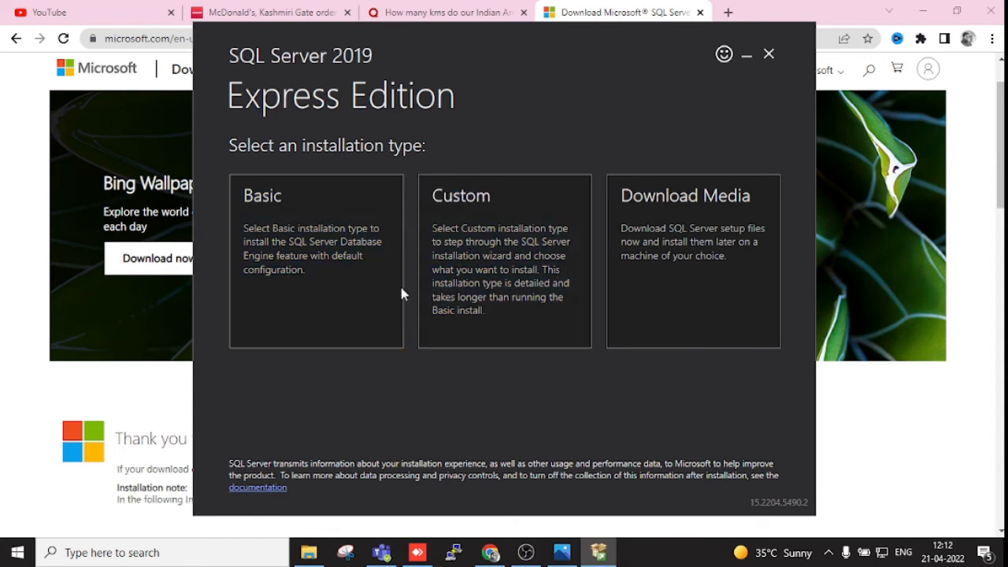
pyautogui.moveTo(476, 117)
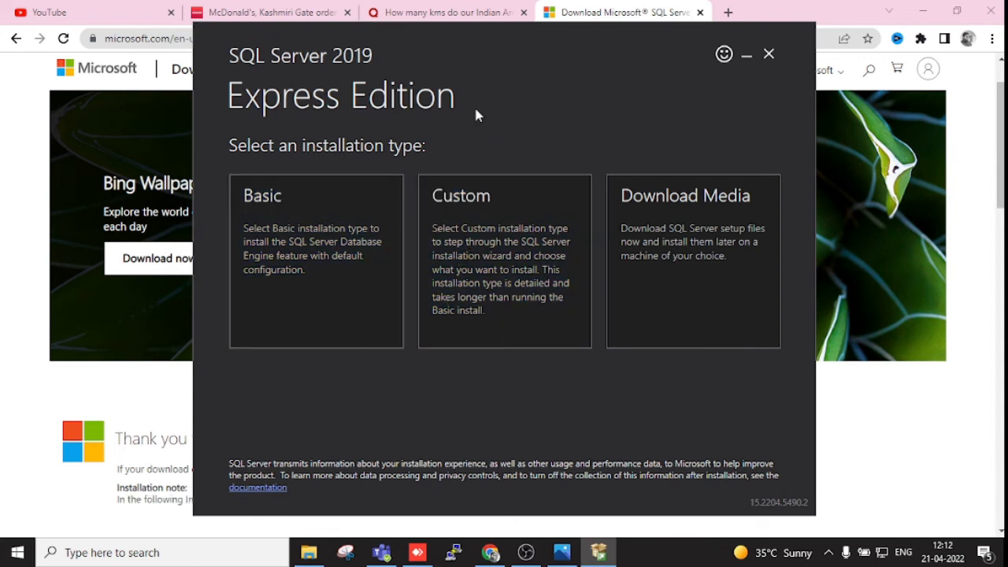
# Step: Bring the Download Center thank-you page back in front of the installer
pyautogui.click(768, 54)
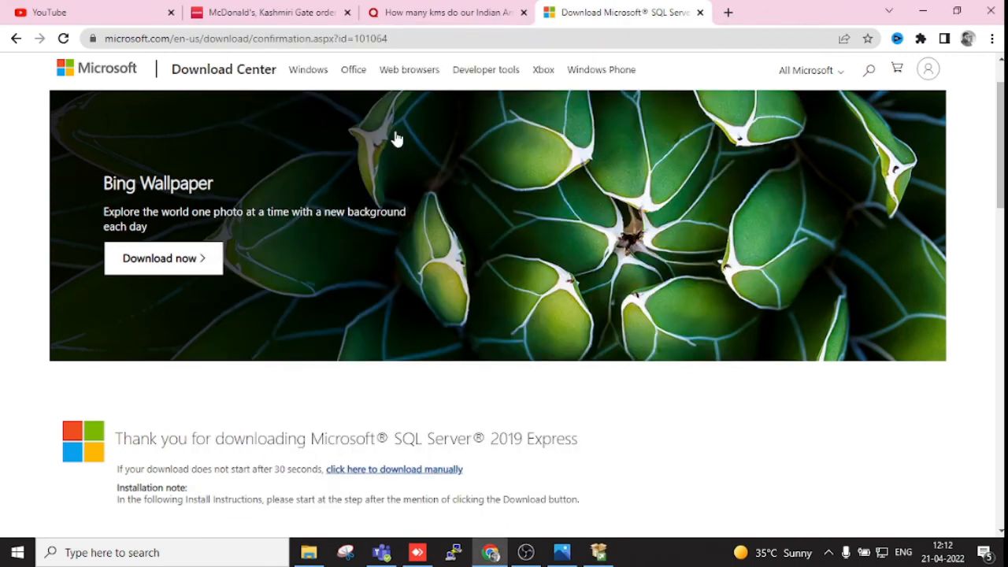
pyautogui.moveTo(415, 125)
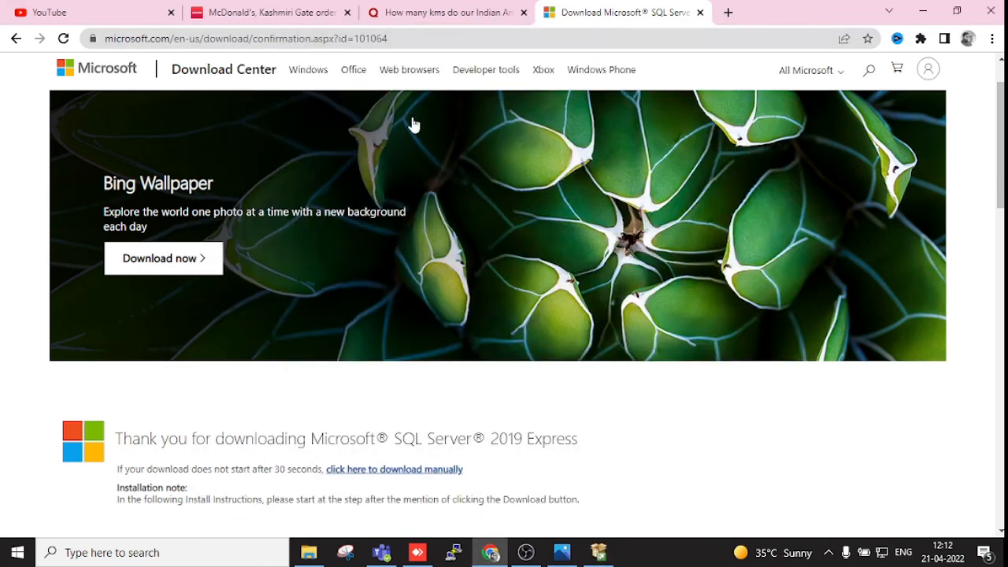
pyautogui.moveTo(476, 161)
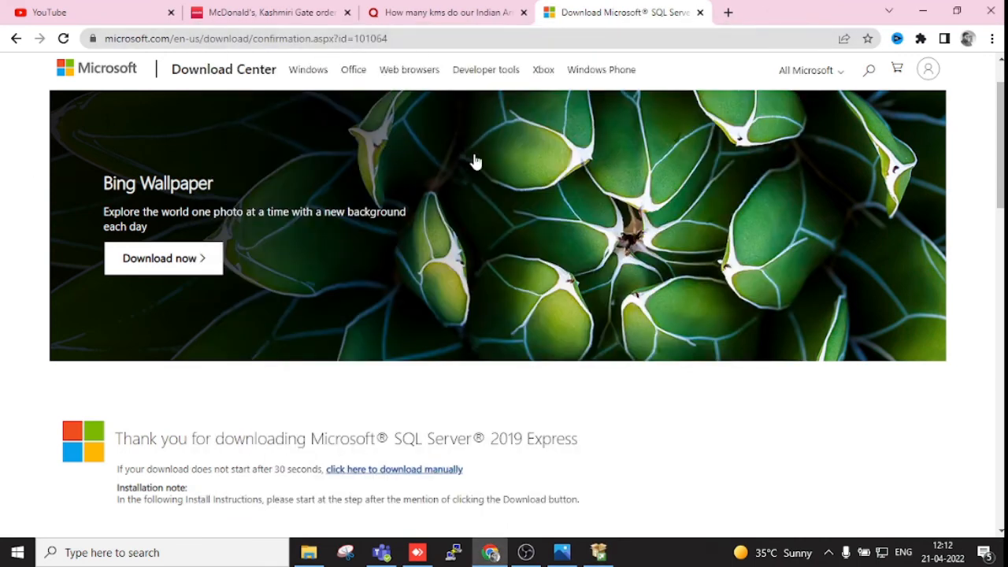
pyautogui.moveTo(407, 148)
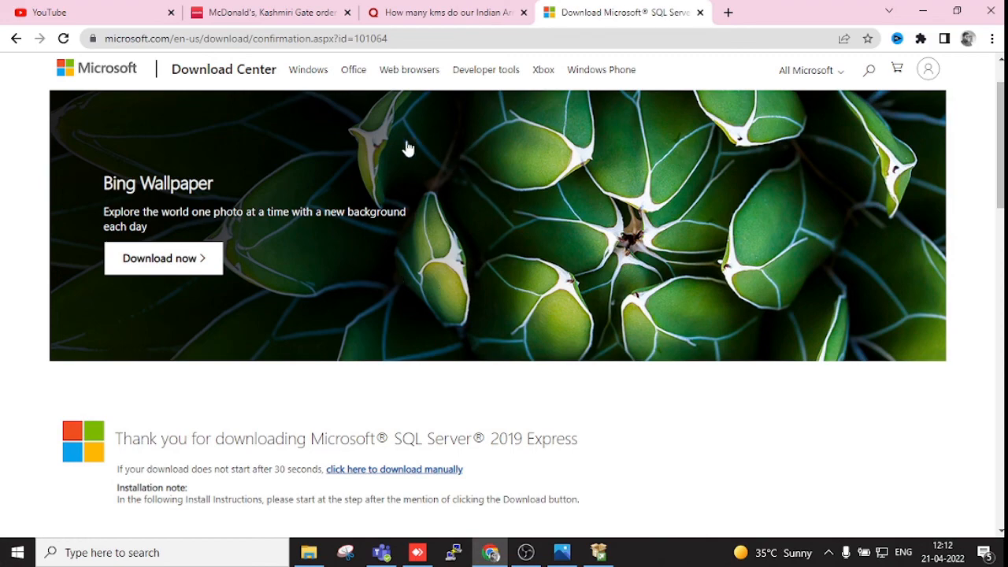
pyautogui.moveTo(431, 480)
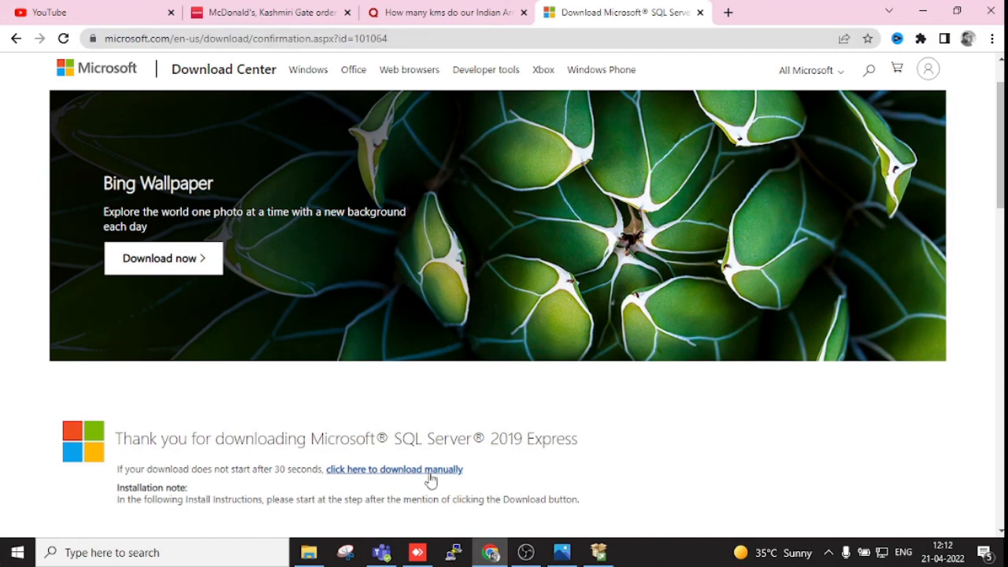